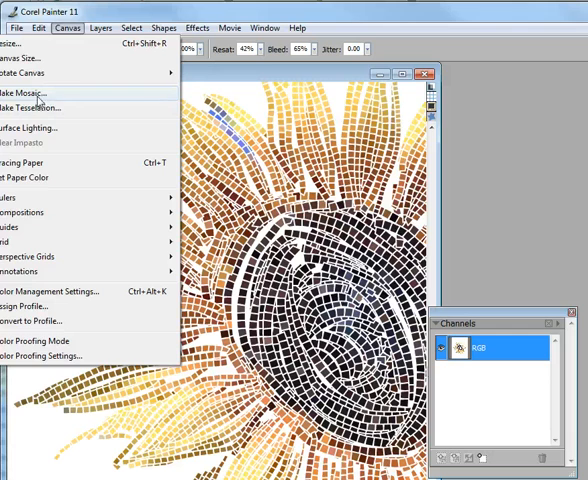
- Render the sunflower mosaic tiles into a Mosaic Mask via Make Mosaic
click(24, 92)
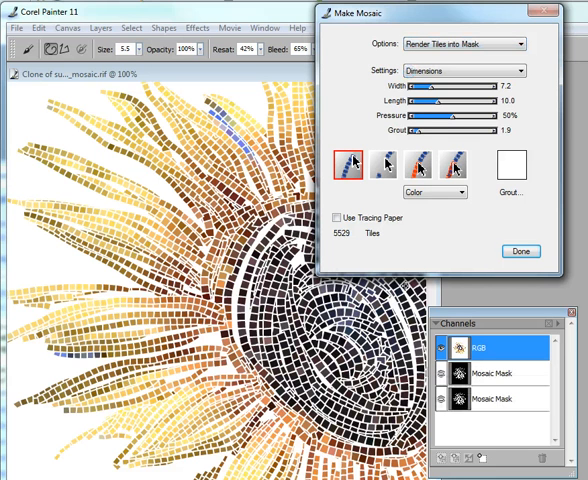
mouse_move(488, 376)
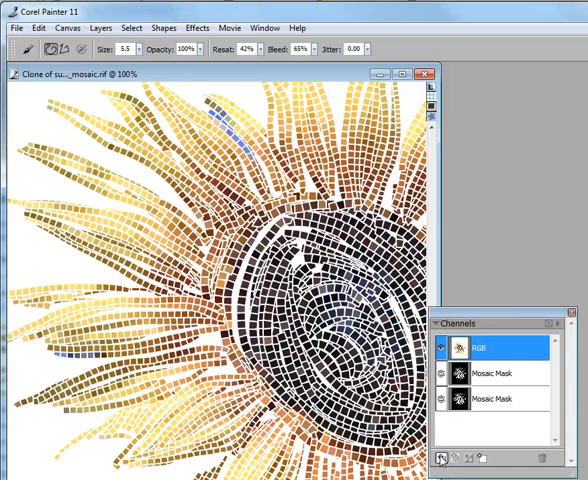
- Load the Mosaic Mask channel as the selection, replacing the existing one
click(440, 458)
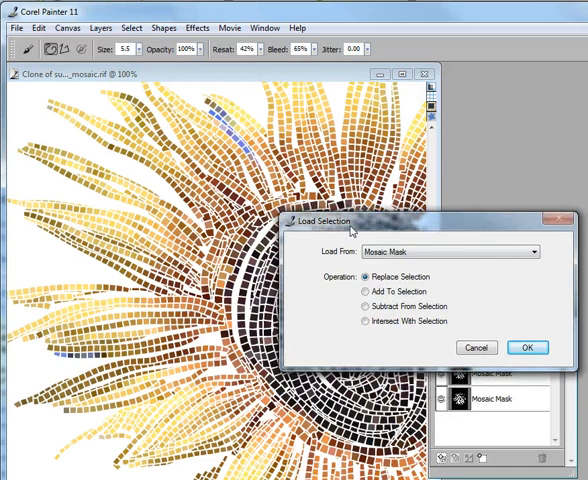
click(528, 348)
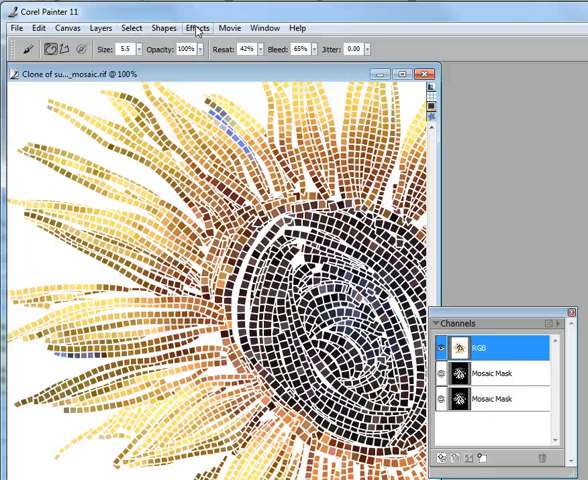
- Apply Surface Texture using the Mosaic Mask to give the tiles raised depth
click(196, 28)
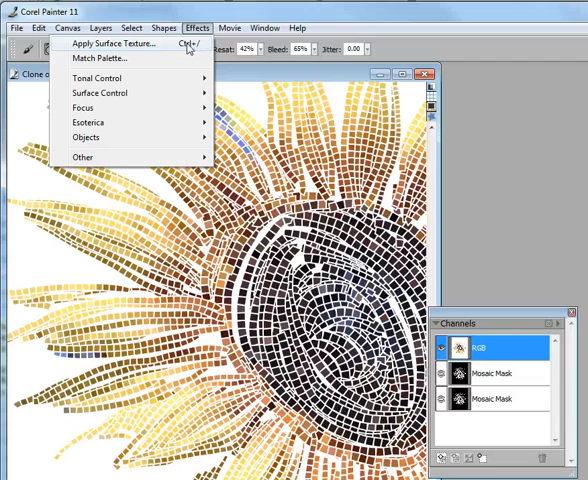
mouse_move(100, 92)
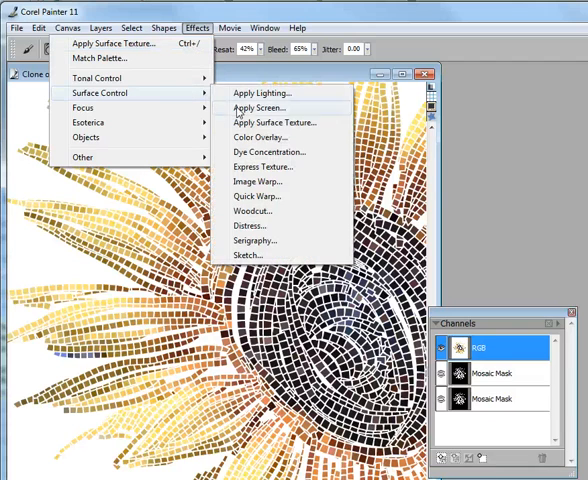
click(268, 122)
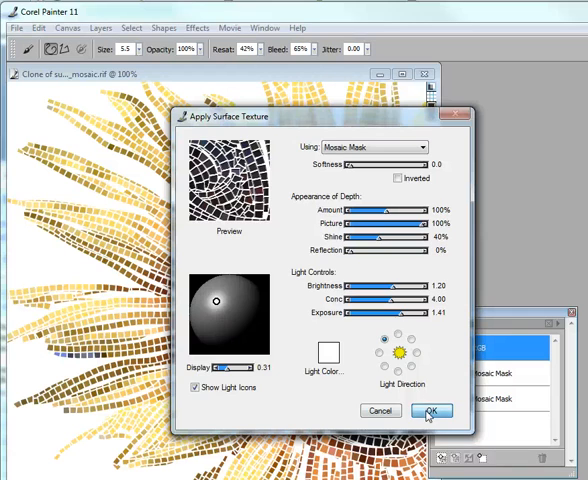
click(432, 410)
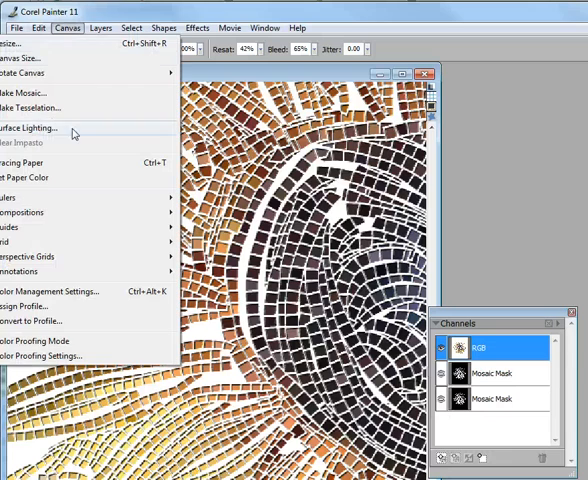
mouse_move(30, 92)
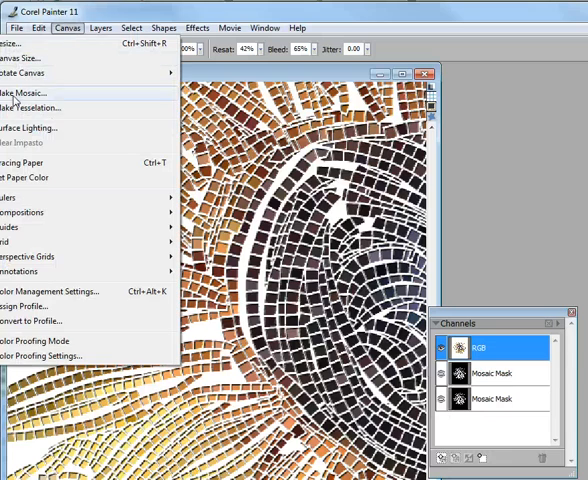
- Choose a new grout colour between the tiles in the Make Mosaic settings
click(24, 92)
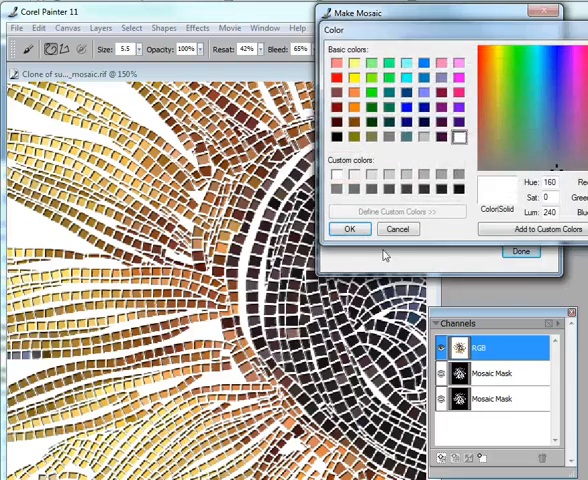
click(348, 228)
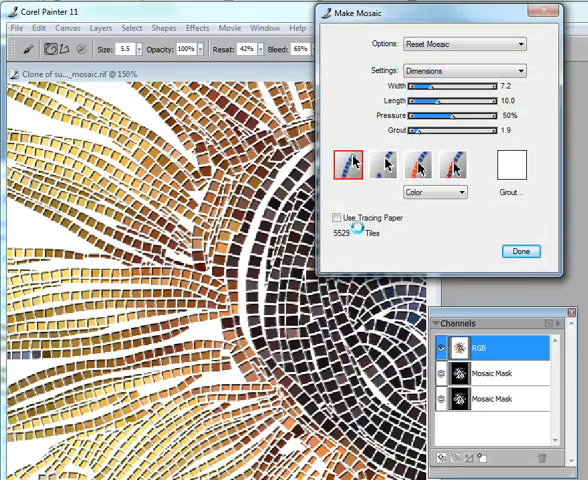